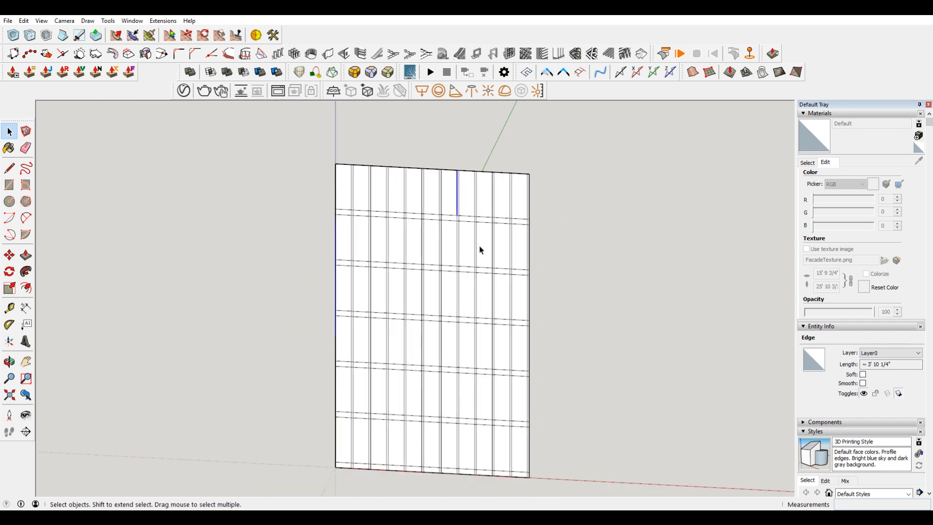
pyautogui.moveTo(493, 250)
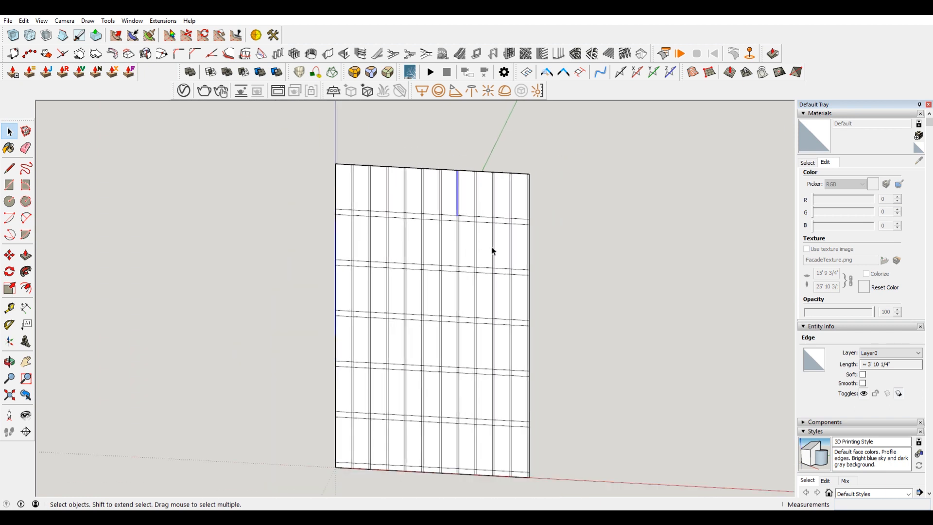
pyautogui.moveTo(418, 210)
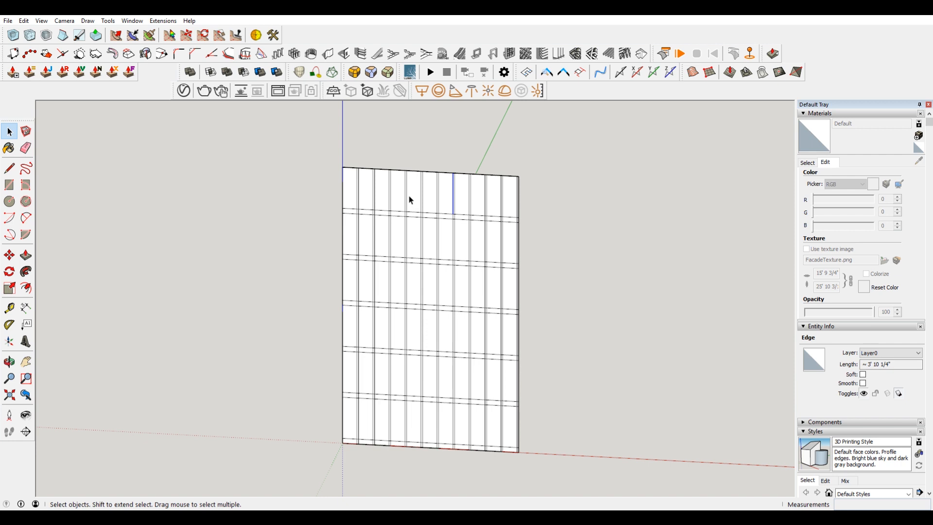
pyautogui.moveTo(296, 185)
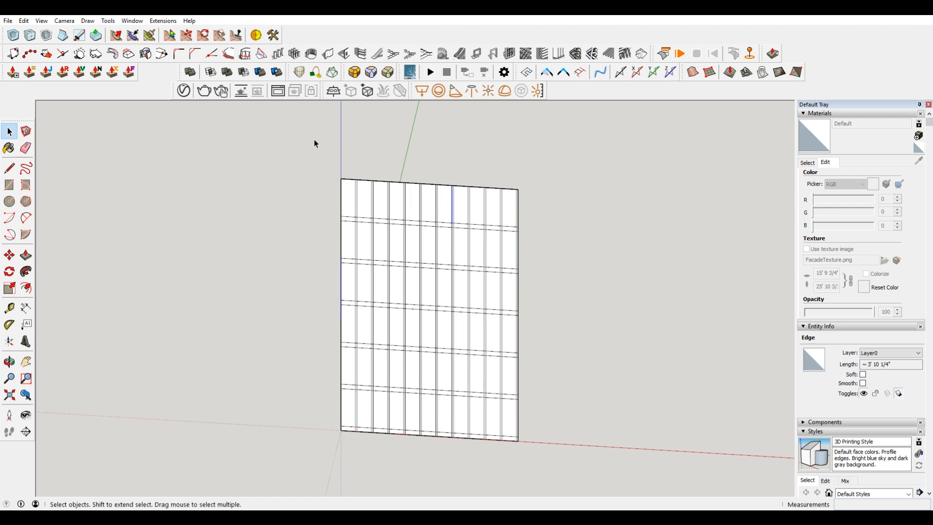
pyautogui.moveTo(469, 155)
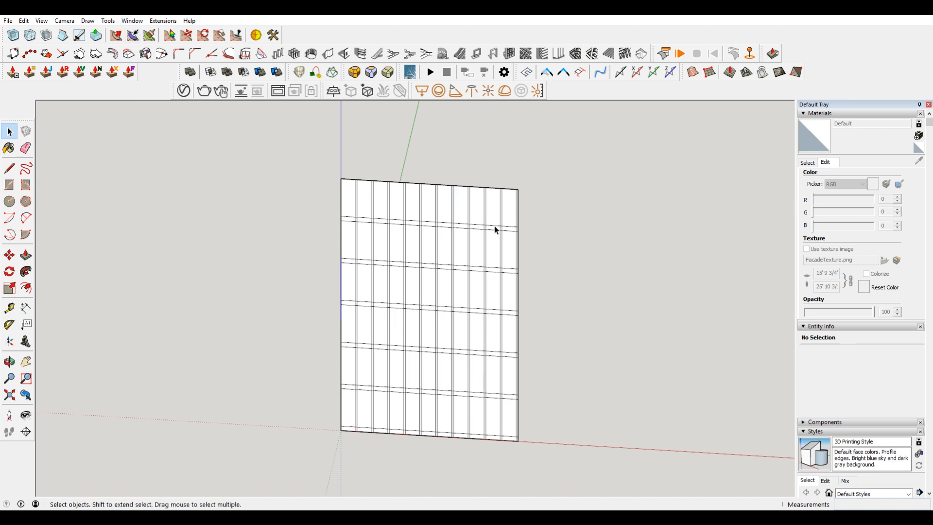
# - Switch to a parallel front view and turn off the sky in the style's background settings
pyautogui.click(64, 20)
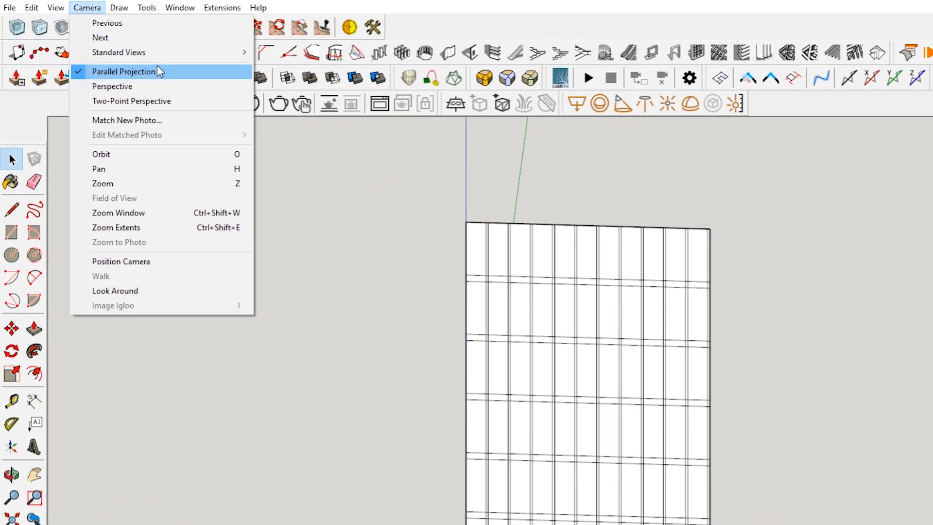
pyautogui.moveTo(119, 53)
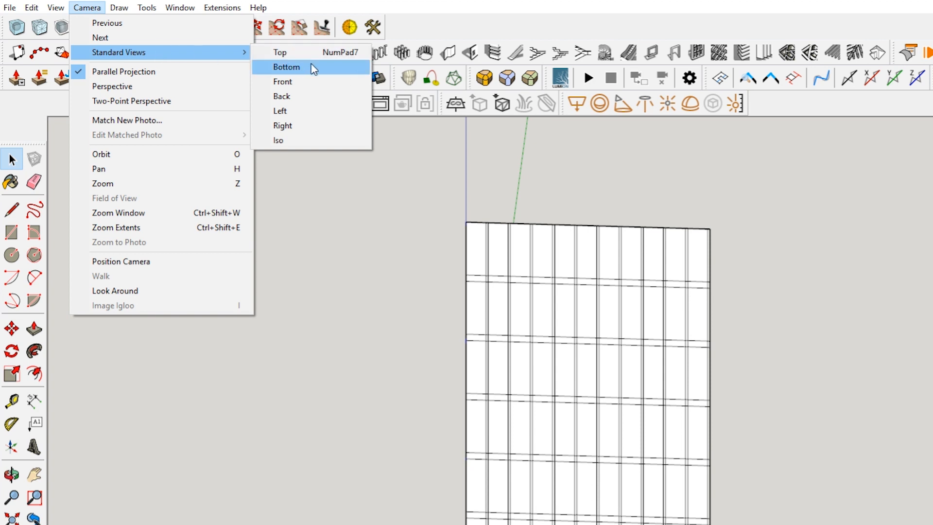
pyautogui.moveTo(319, 82)
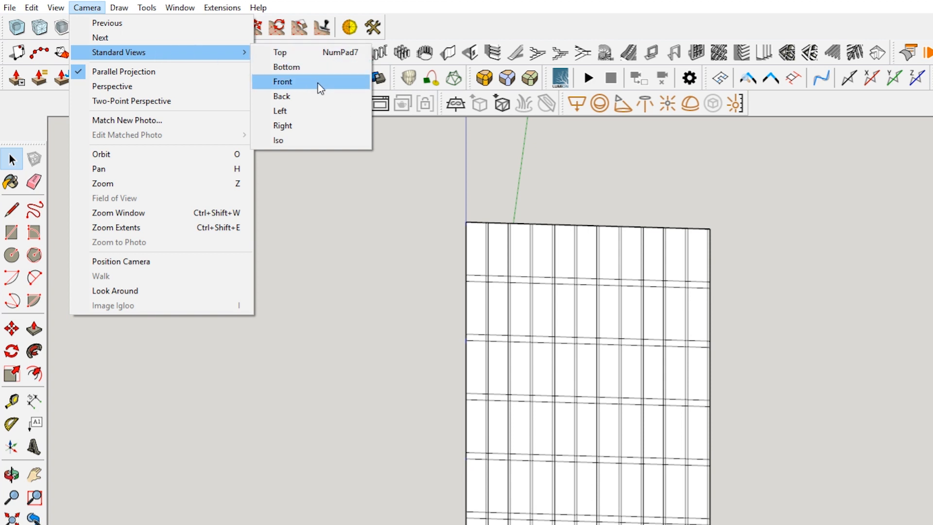
pyautogui.click(282, 82)
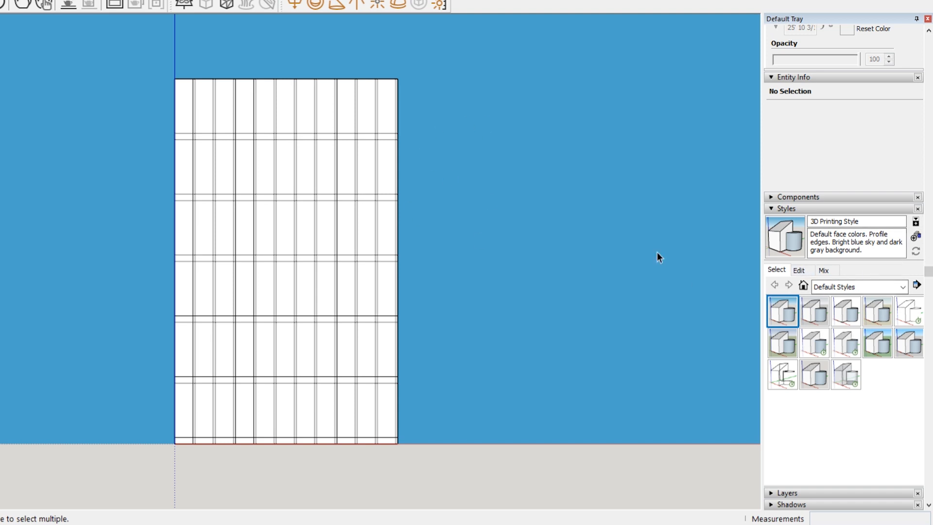
pyautogui.click(797, 269)
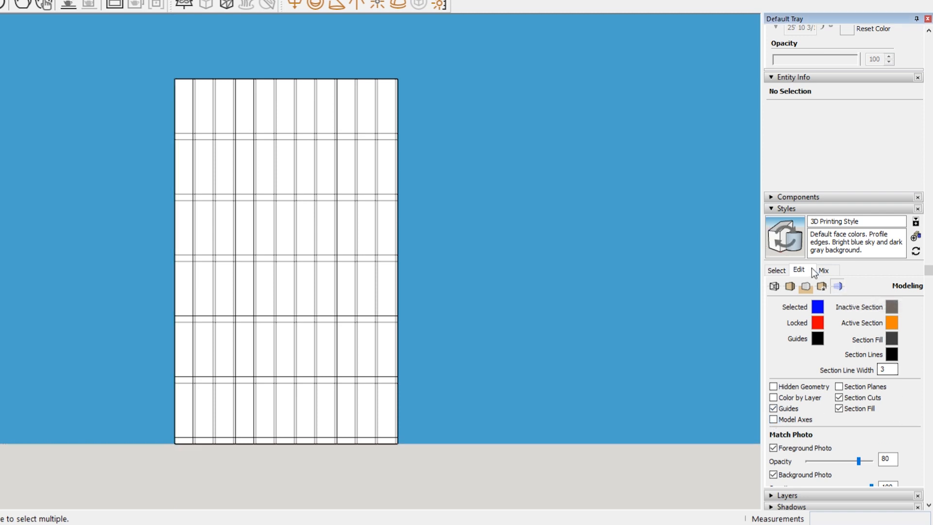
pyautogui.click(805, 286)
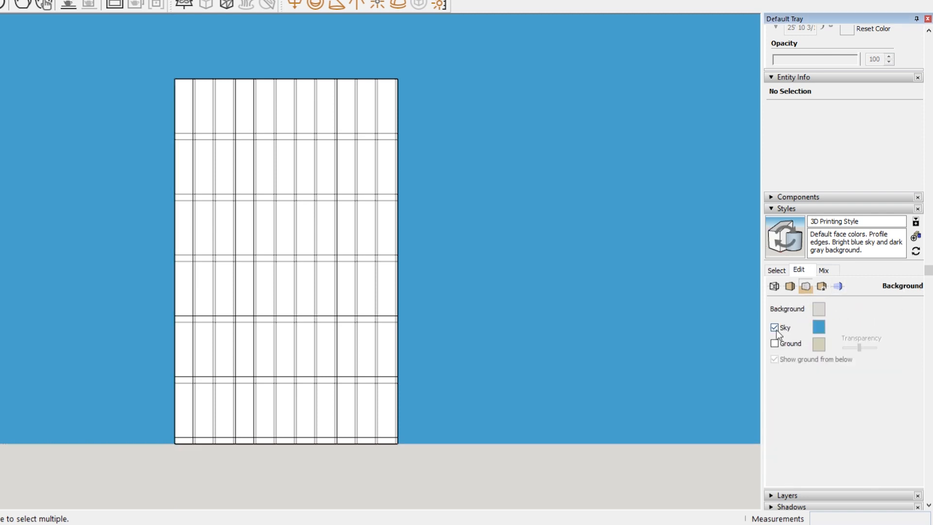
pyautogui.click(774, 328)
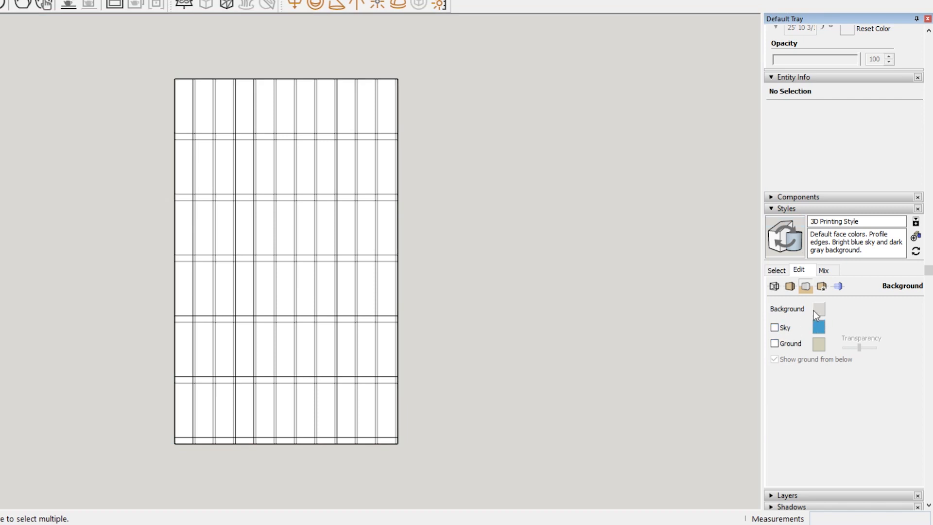
pyautogui.moveTo(820, 315)
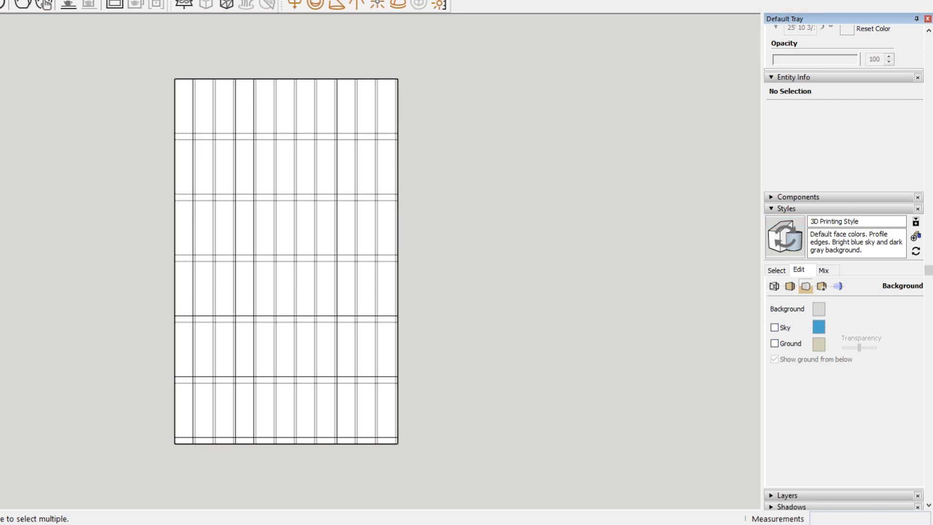
# - Export a 2D graphic of the front view at 3200 × 1669 with anti-alias and transparent background
pyautogui.click(6, 4)
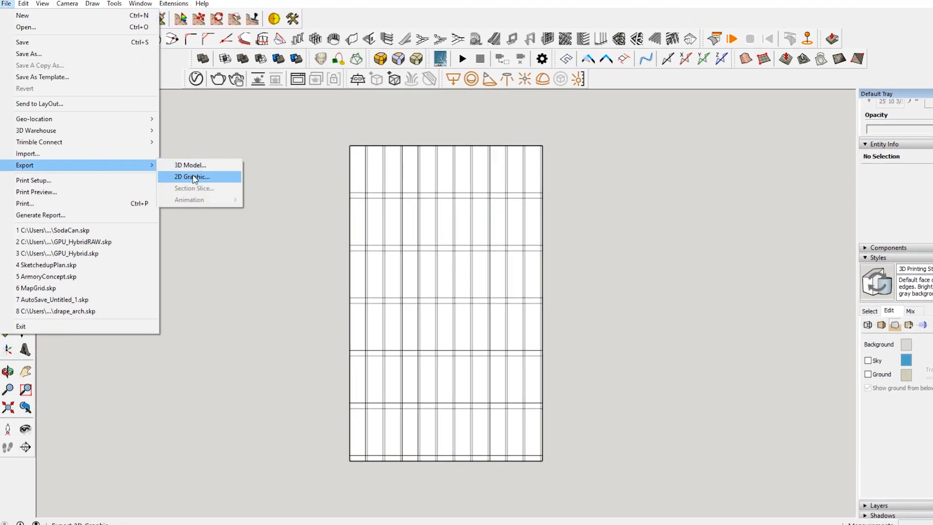
pyautogui.click(191, 177)
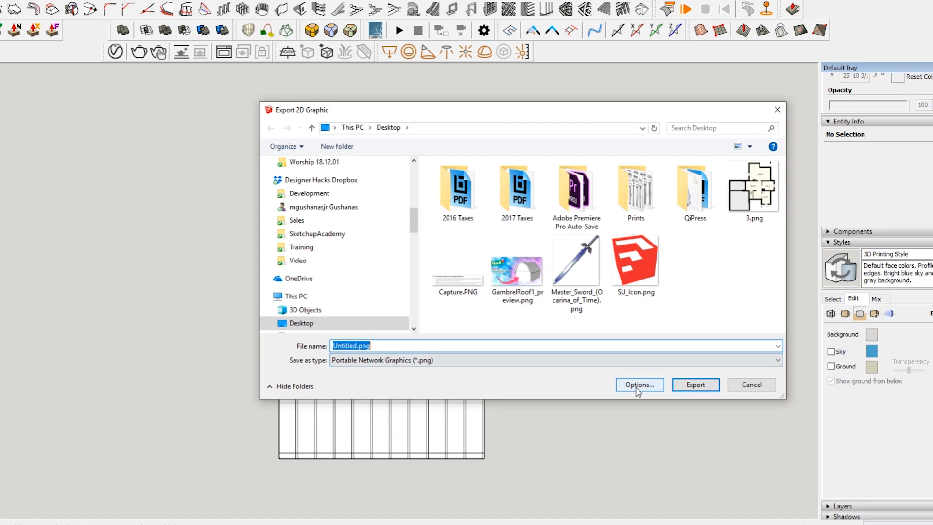
pyautogui.click(638, 385)
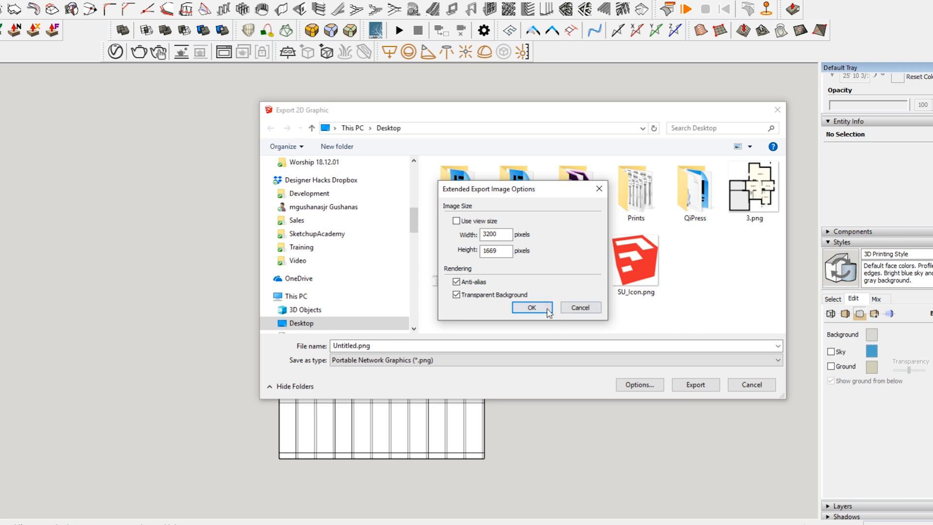
pyautogui.click(531, 308)
pyautogui.write('Fac')
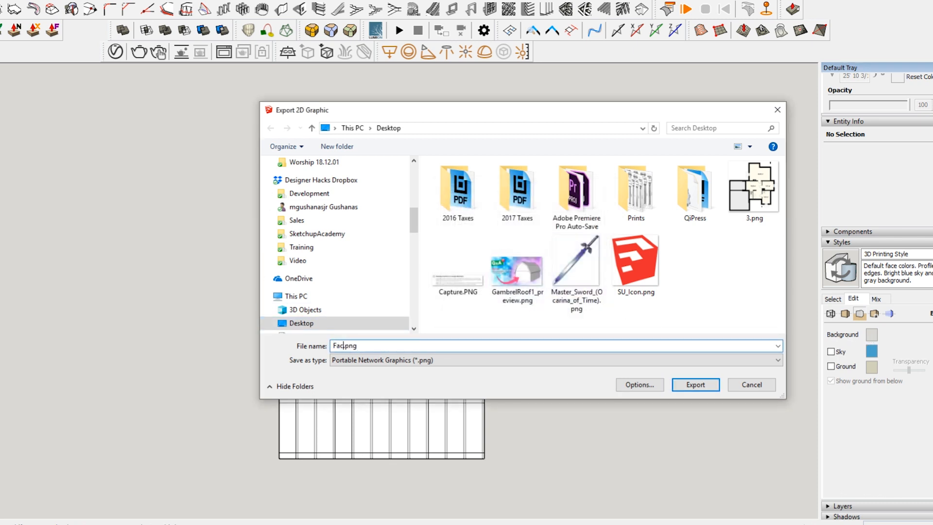
pyautogui.click(695, 385)
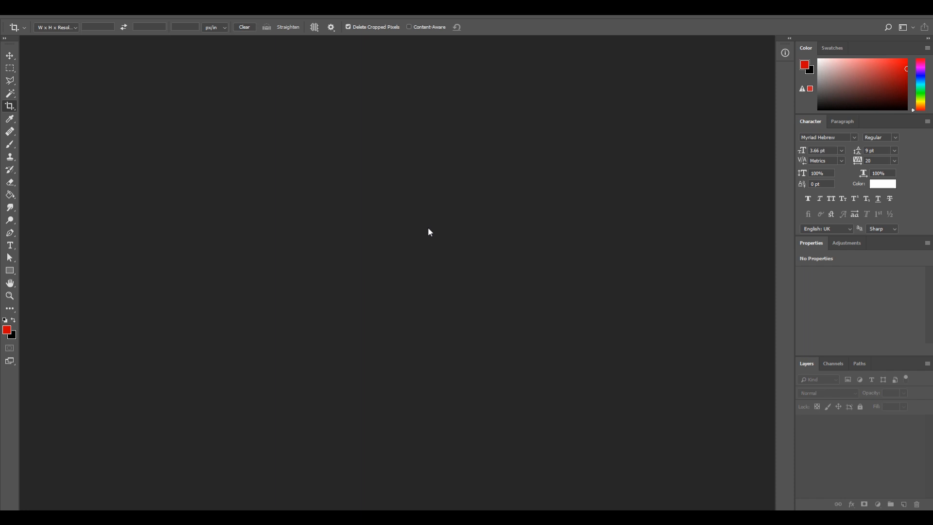
pyautogui.moveTo(431, 229)
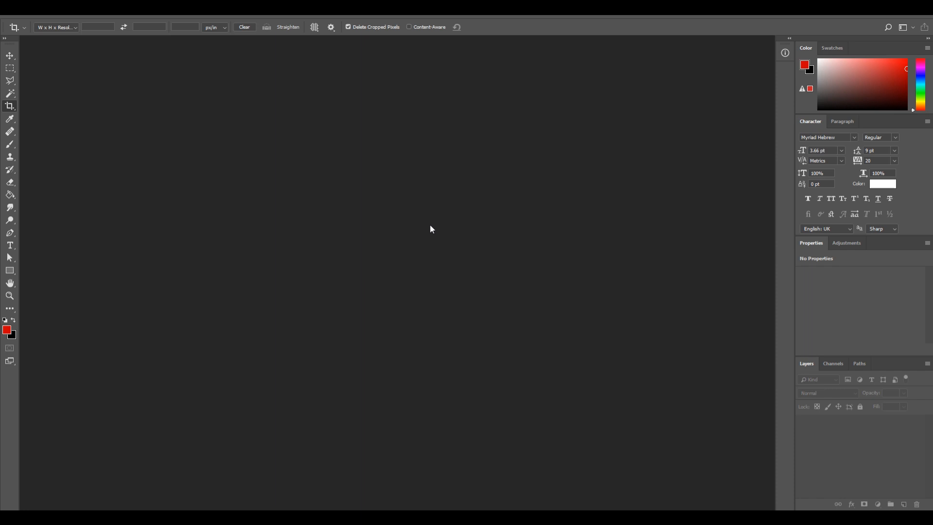
pyautogui.moveTo(435, 226)
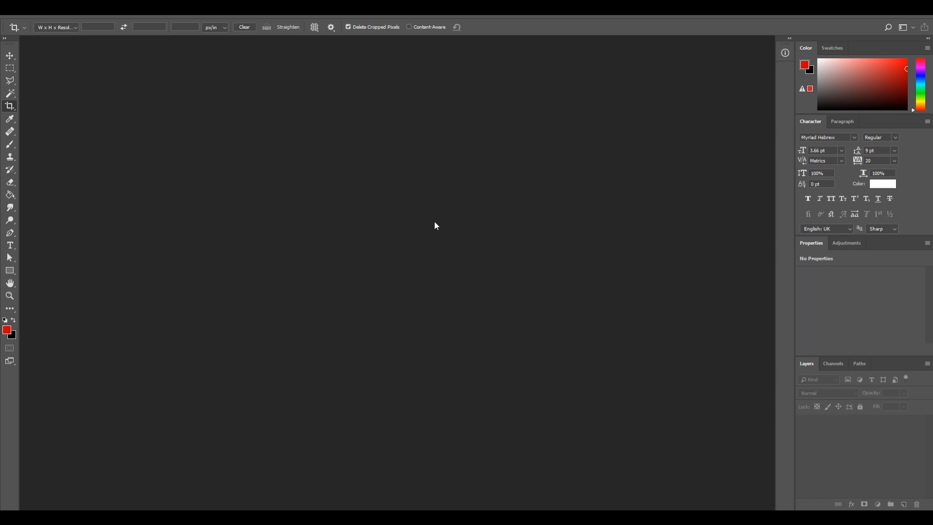
pyautogui.moveTo(86, 70)
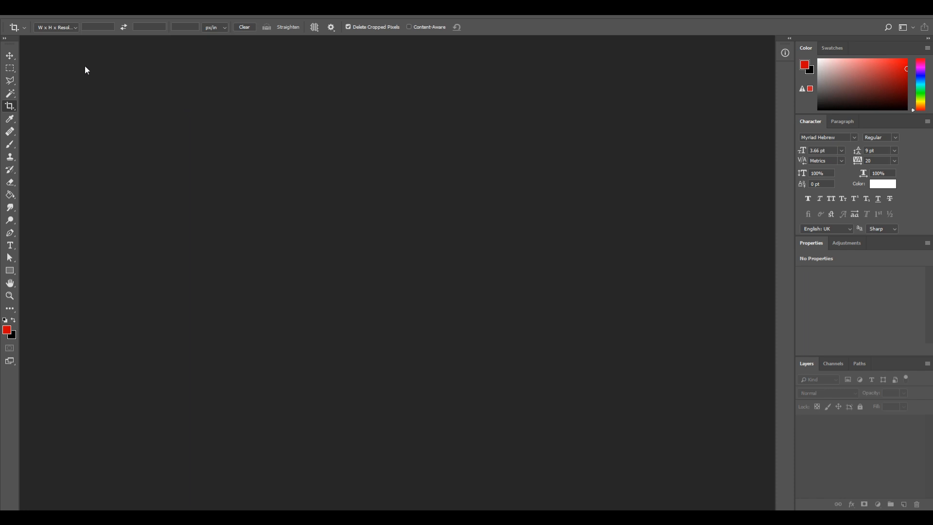
# - Browse the Desktop in Photoshop's Open dialog without opening any image
pyautogui.click(26, 5)
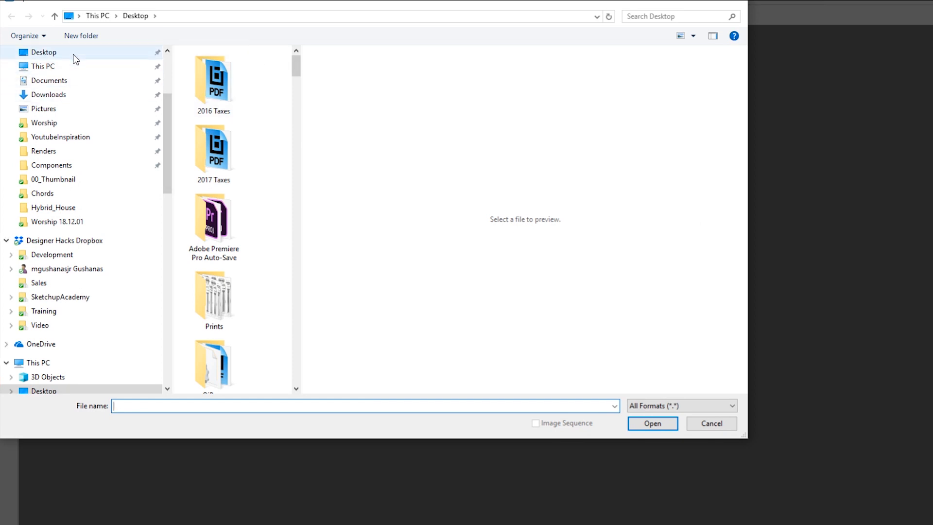
pyautogui.scroll(-3)
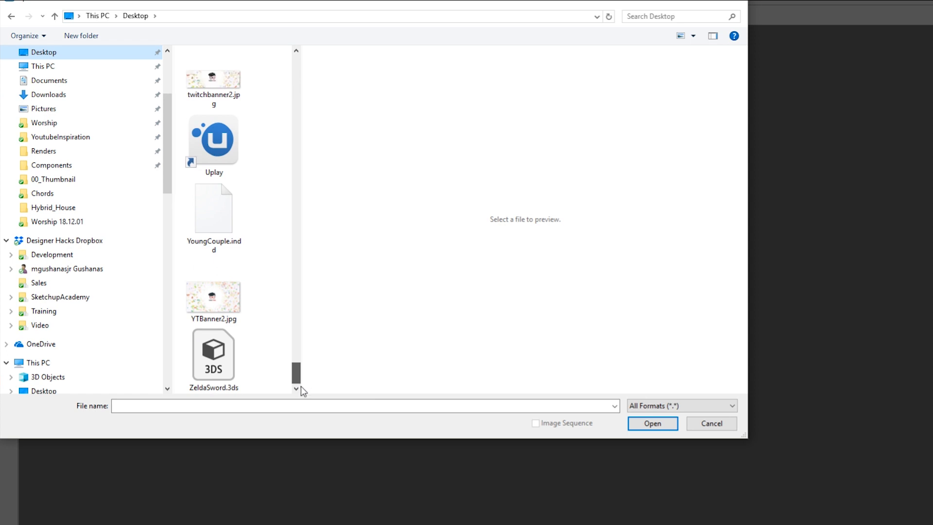
pyautogui.click(652, 423)
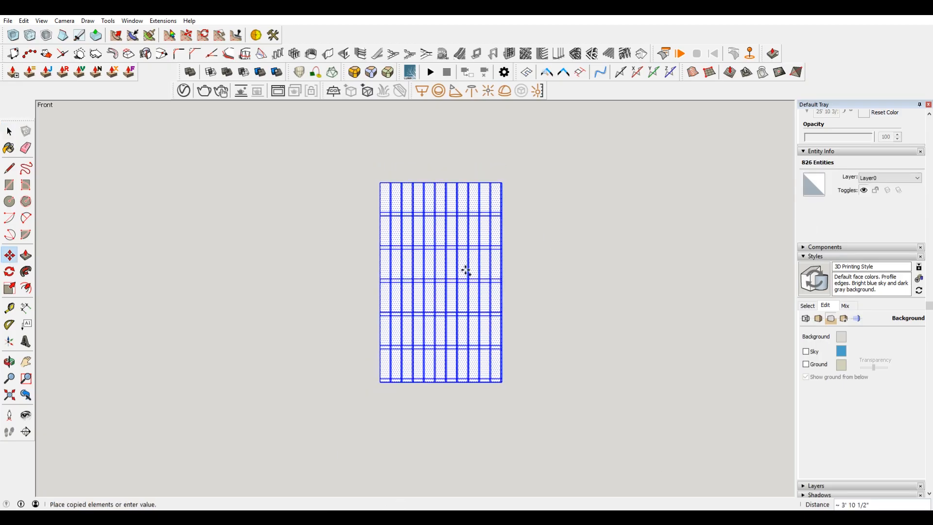
# - Copy the gridded facade beside the original and erase the copy's grid lines
pyautogui.moveTo(465, 269); pyautogui.dragTo(288, 272)
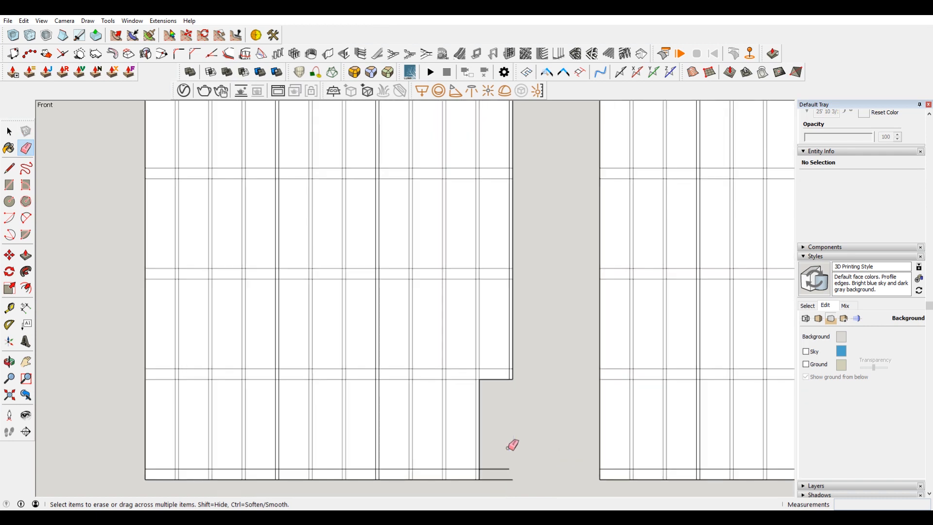
pyautogui.moveTo(512, 445); pyautogui.dragTo(519, 366)
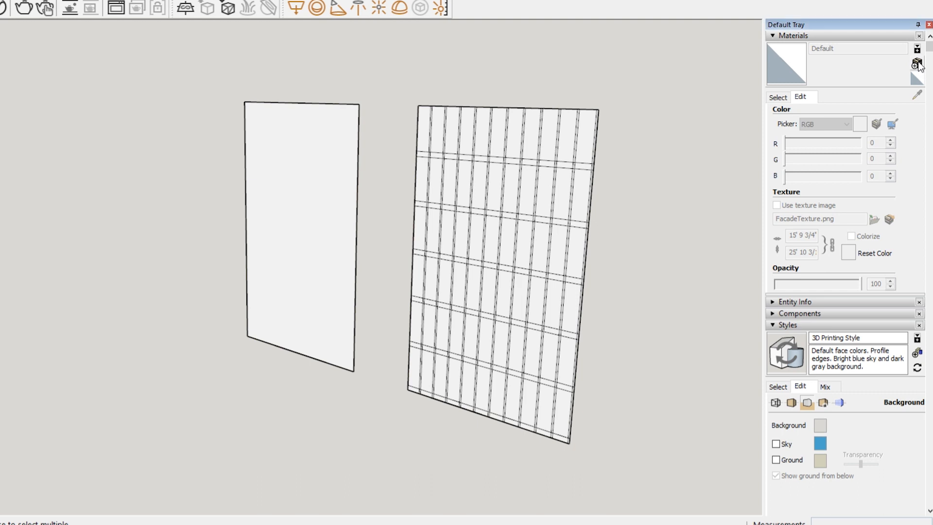
# - Create a Facade material using the Facade.png grid image as its texture
pyautogui.click(916, 63)
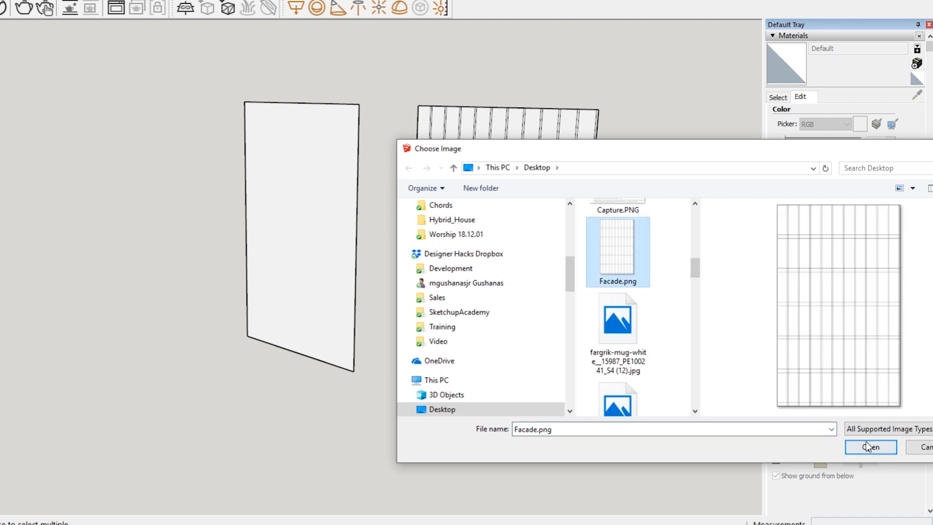
pyautogui.click(868, 447)
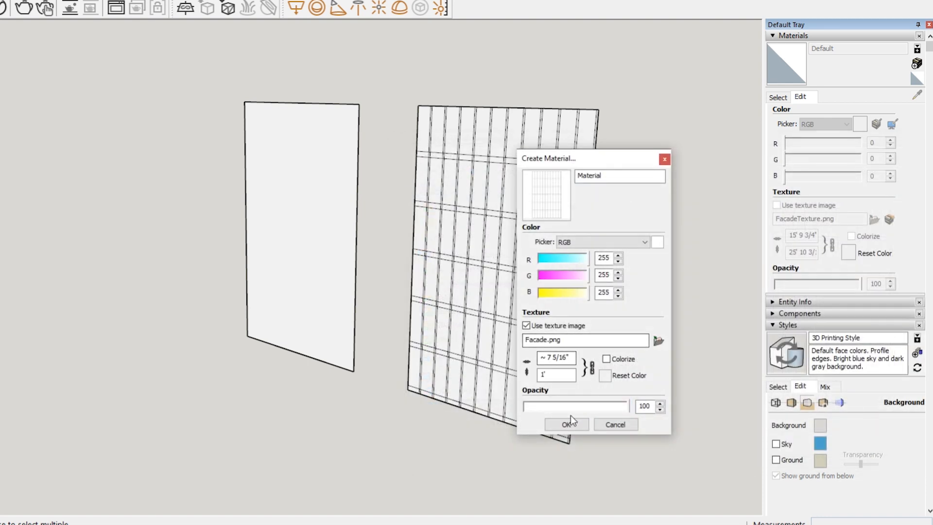
pyautogui.click(566, 424)
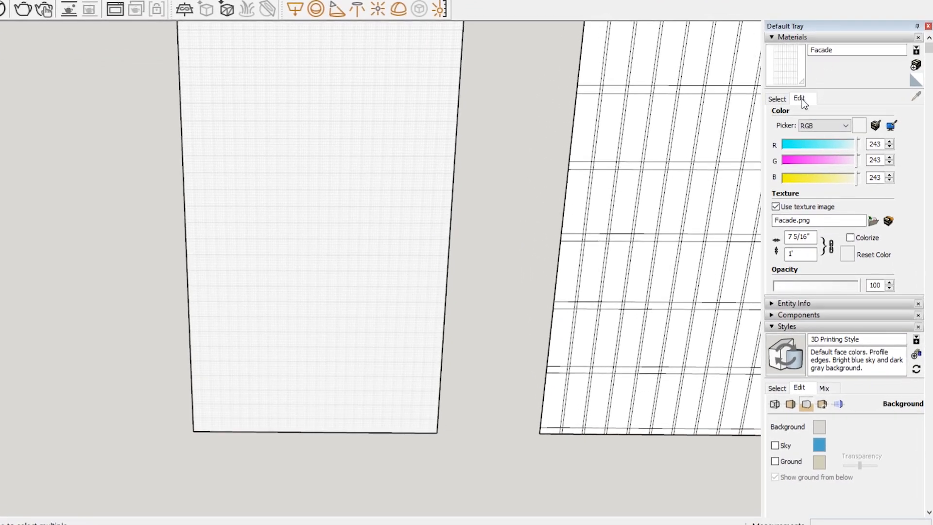
# - Set the Facade texture width to 15' 9.75 so the full-size window grid shows
pyautogui.click(799, 237)
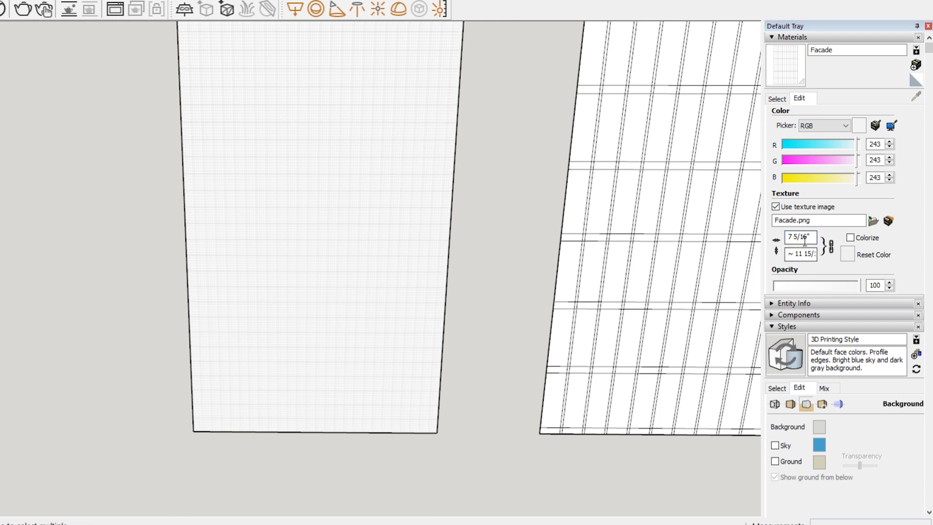
pyautogui.write("15'")
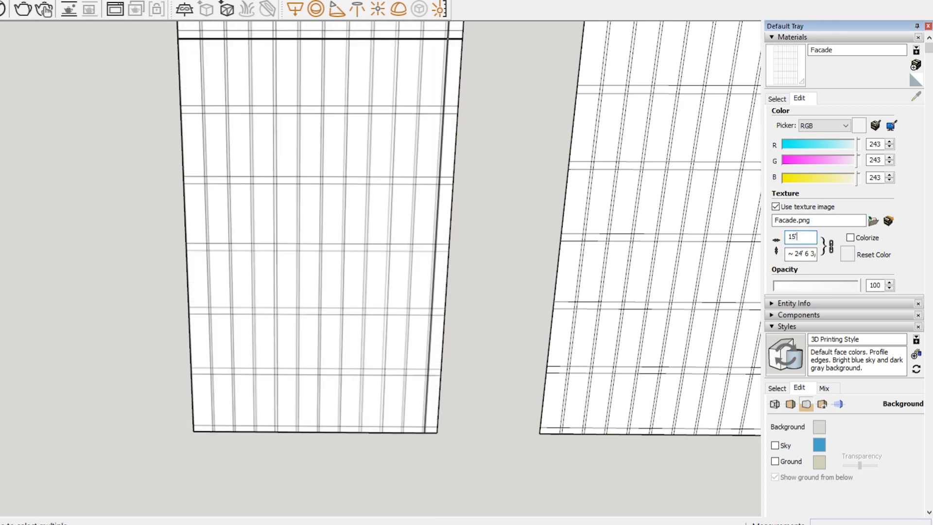
pyautogui.write("15' 9.75")
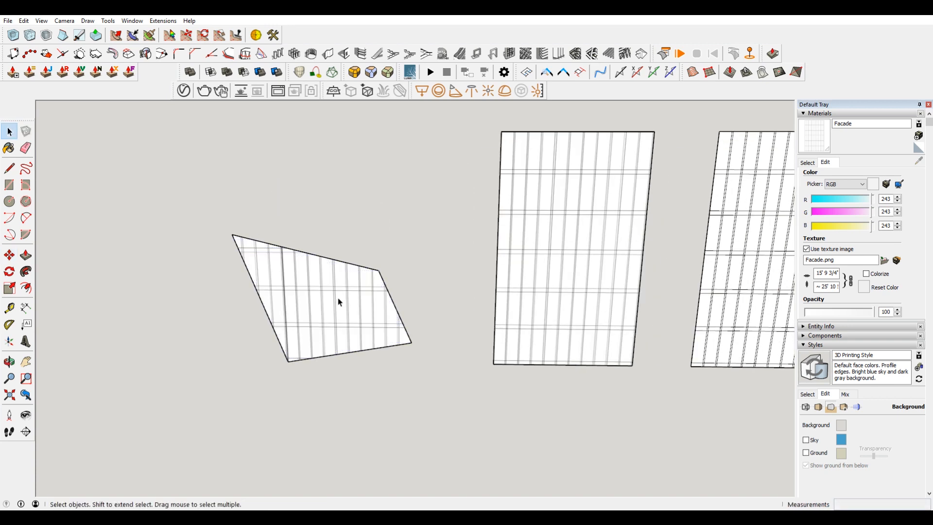
# - Start Texture > Position on the skewed quadrilateral face to show its placement pins
pyautogui.rightClick(330, 194)
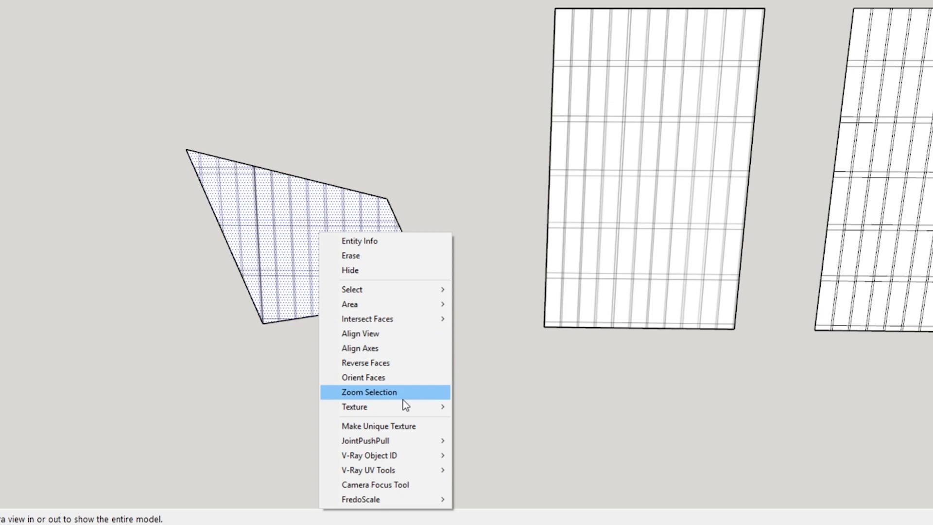
pyautogui.moveTo(354, 407)
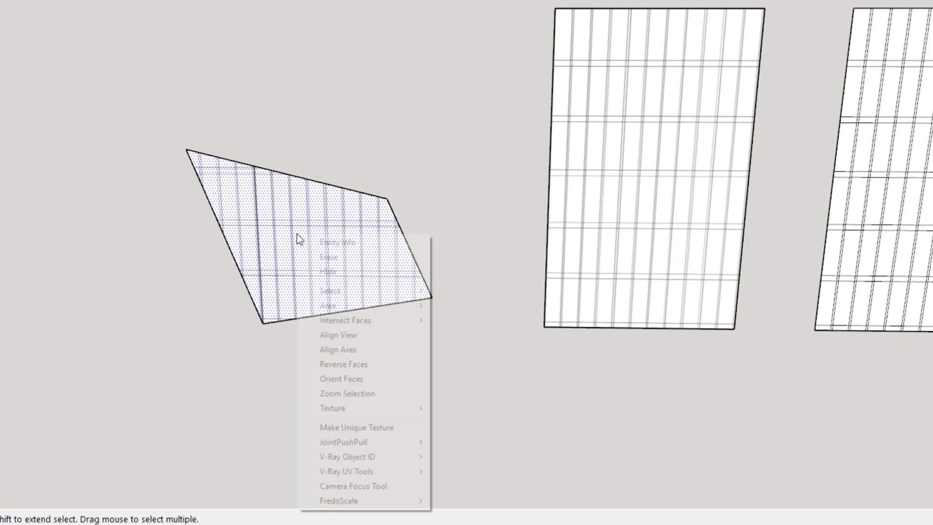
pyautogui.moveTo(332, 408)
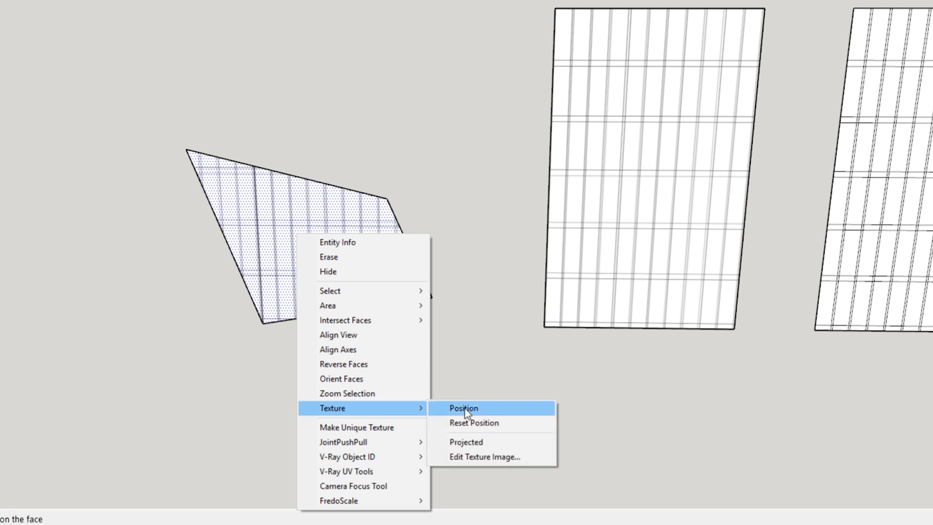
pyautogui.click(463, 408)
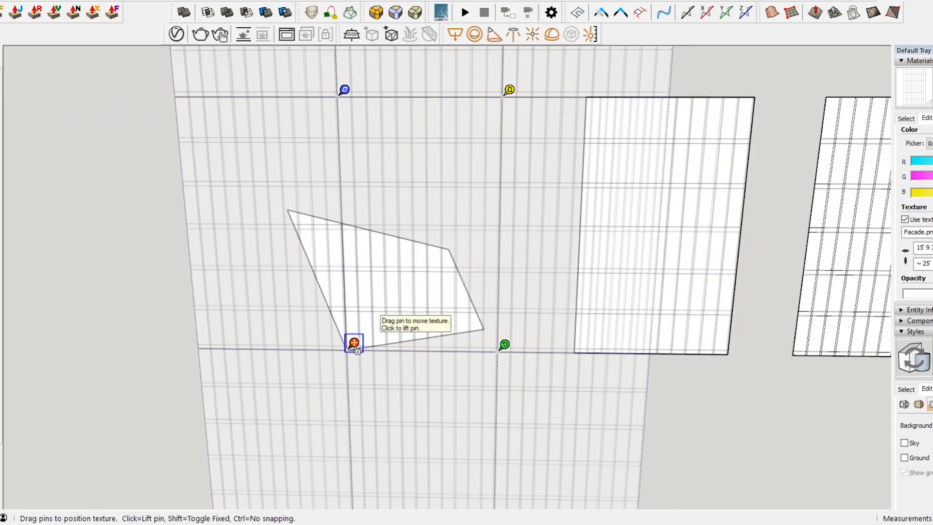
# - Drag the texture pins to the quadrilateral's four corners and finish positioning
pyautogui.moveTo(354, 343); pyautogui.dragTo(410, 300)
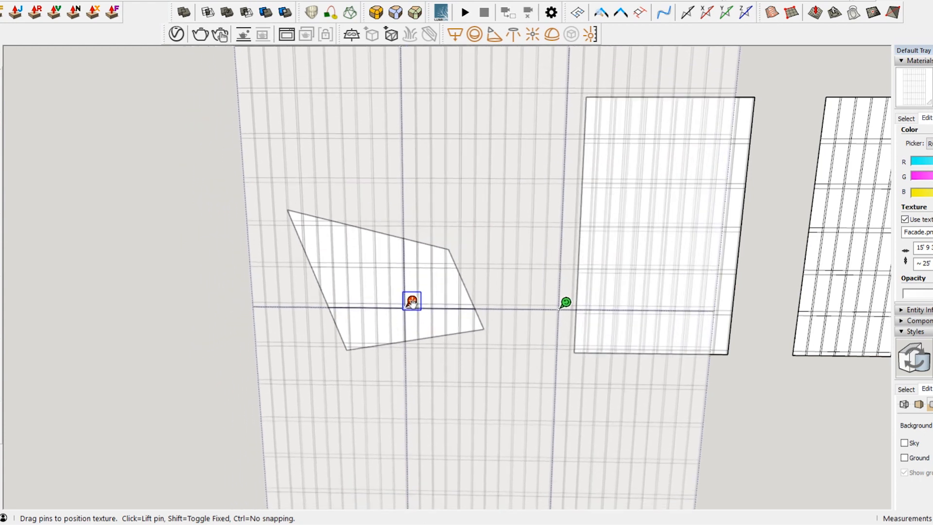
pyautogui.moveTo(410, 300); pyautogui.dragTo(373, 339)
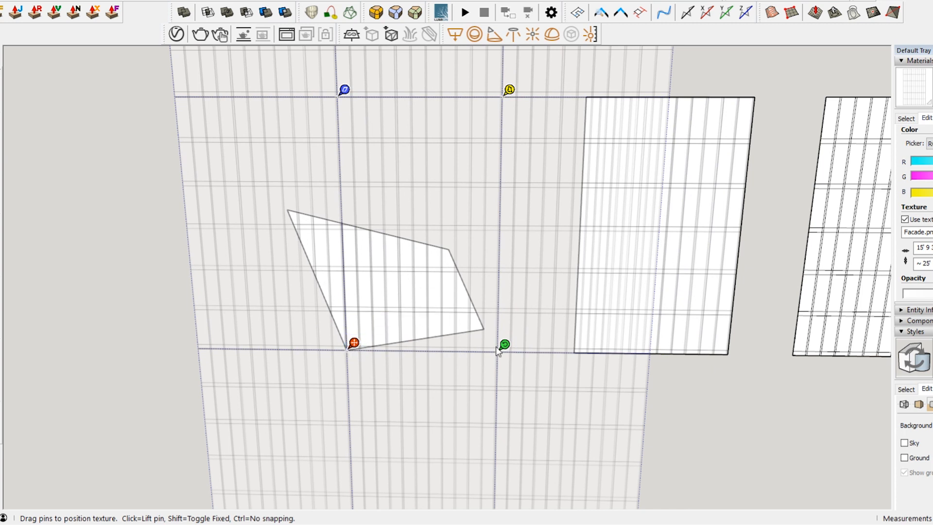
pyautogui.moveTo(445, 73)
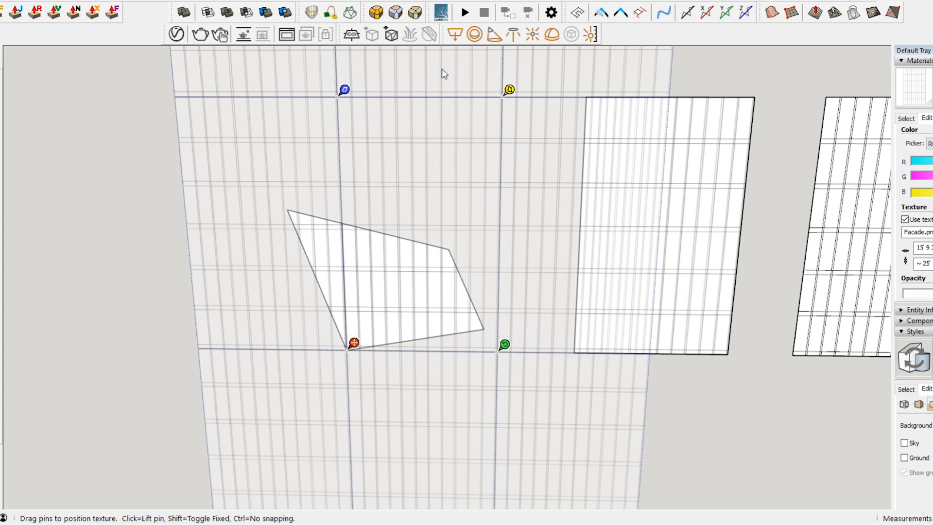
pyautogui.moveTo(505, 345); pyautogui.dragTo(504, 330)
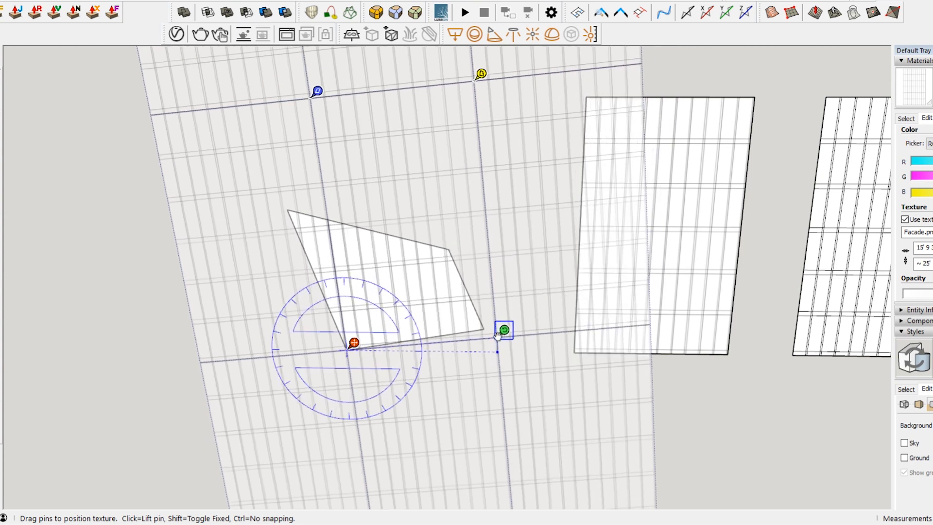
pyautogui.moveTo(502, 329); pyautogui.dragTo(491, 322)
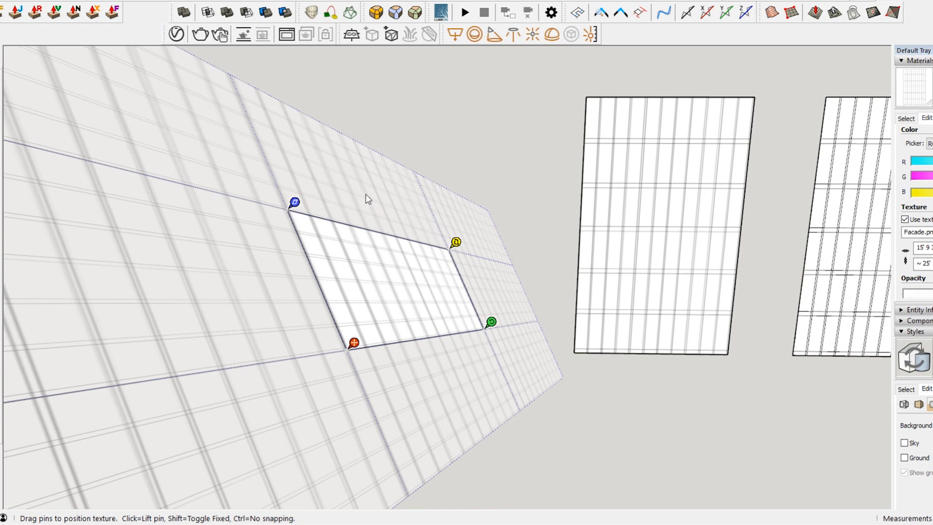
pyautogui.click(399, 199)
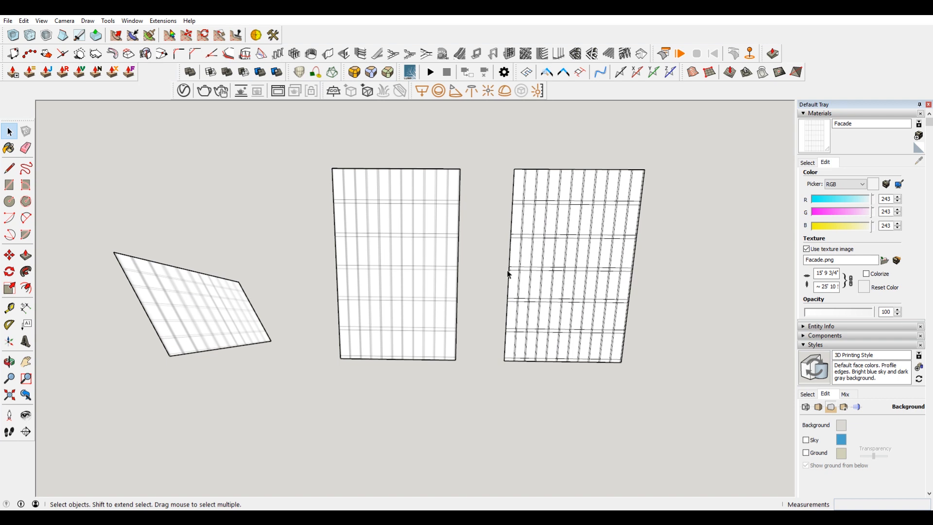
# - Pick the red Stacy_Shoe material from the model's materials to paint the copied face
pyautogui.click(217, 310)
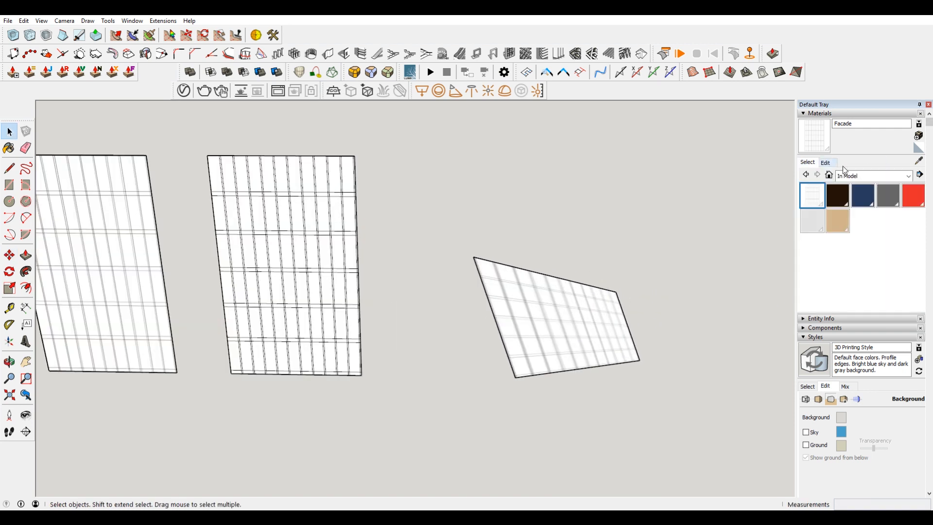
pyautogui.click(566, 319)
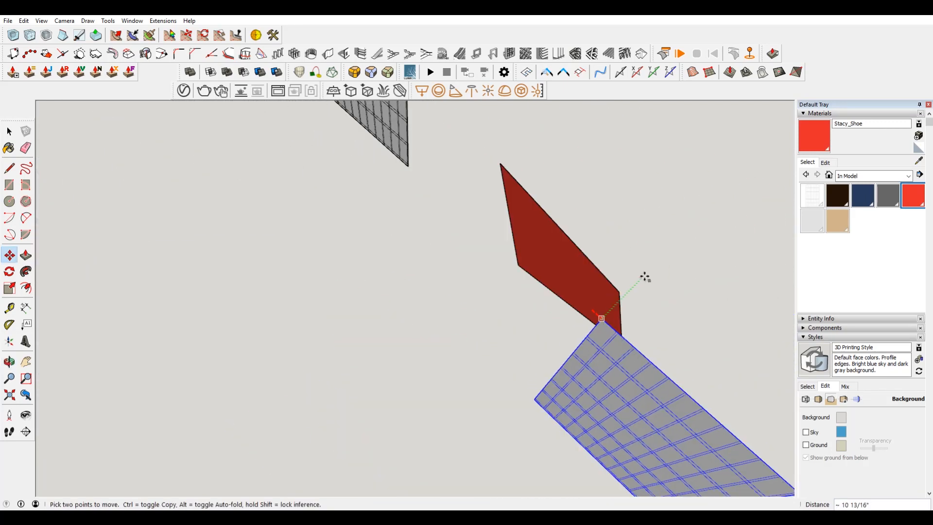
# - Move and rotate the grid panel so its corner snaps to the red face's corner
pyautogui.moveTo(600, 318); pyautogui.dragTo(515, 249)
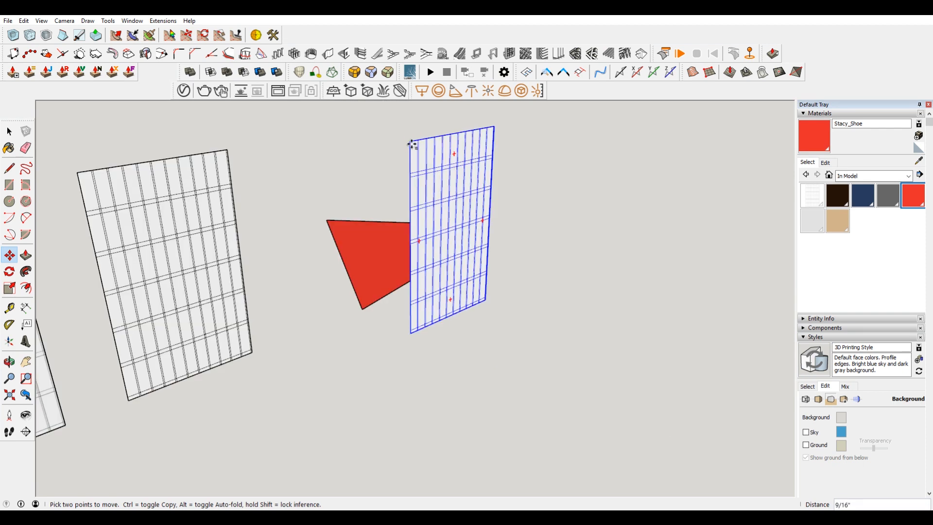
pyautogui.moveTo(410, 142); pyautogui.dragTo(410, 332)
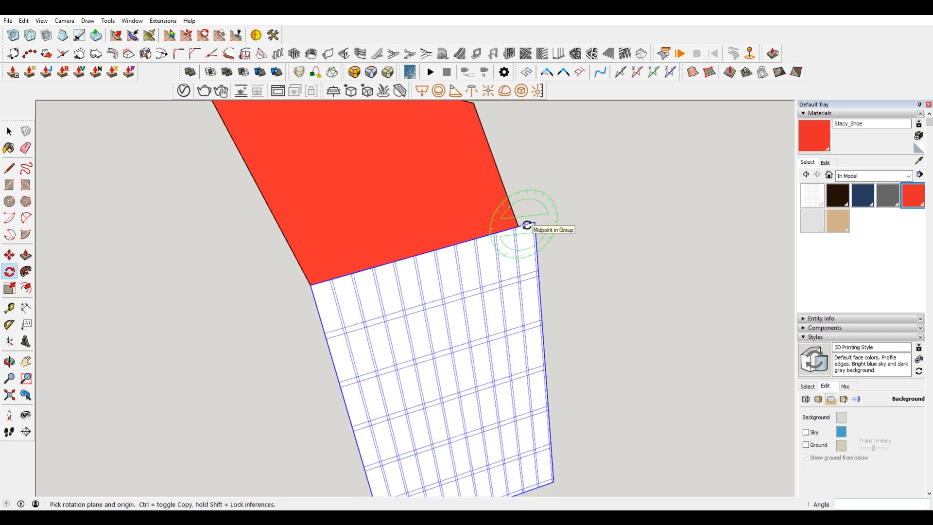
pyautogui.moveTo(53, 202)
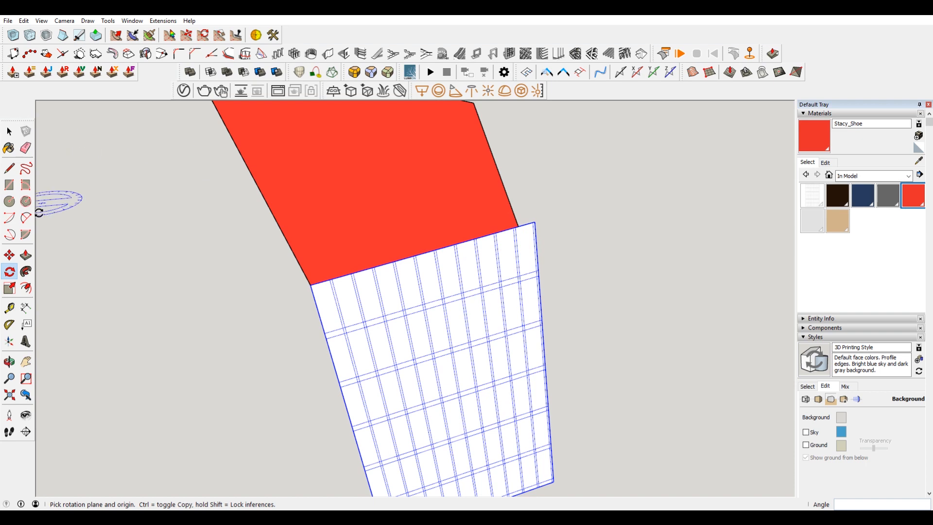
pyautogui.click(9, 288)
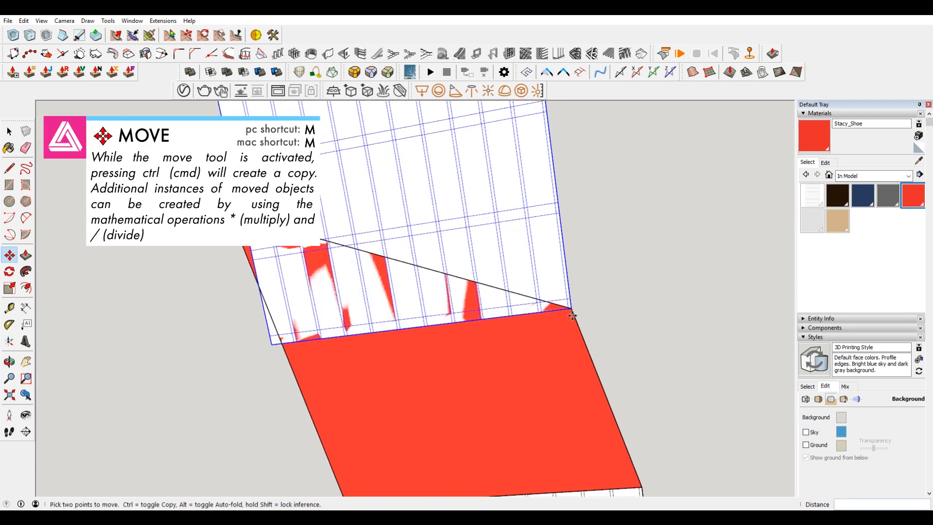
pyautogui.click(9, 271)
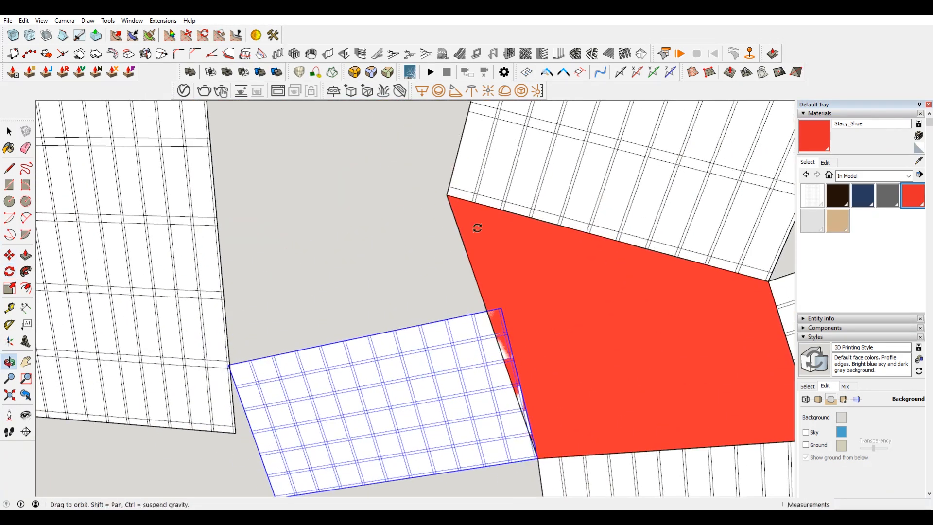
# - Scale the grid panel to stretch along the red face's edge
pyautogui.click(9, 287)
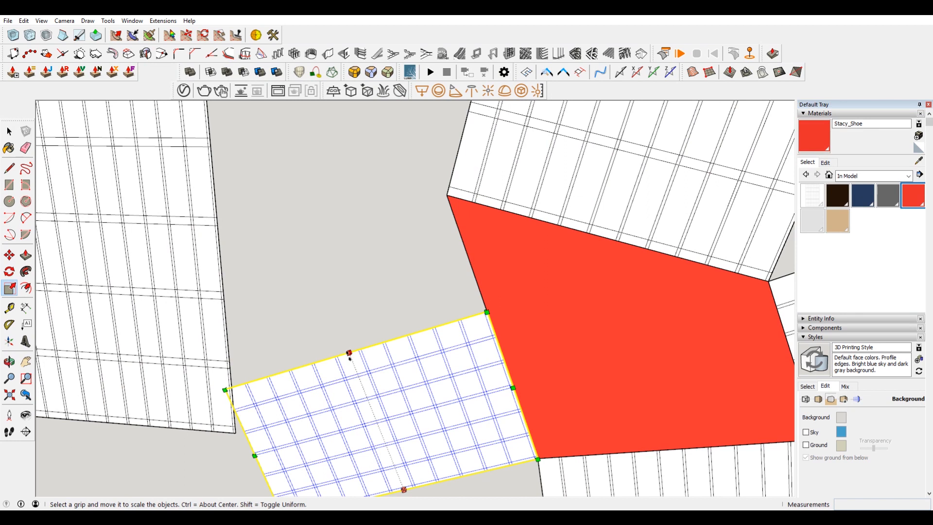
pyautogui.click(9, 168)
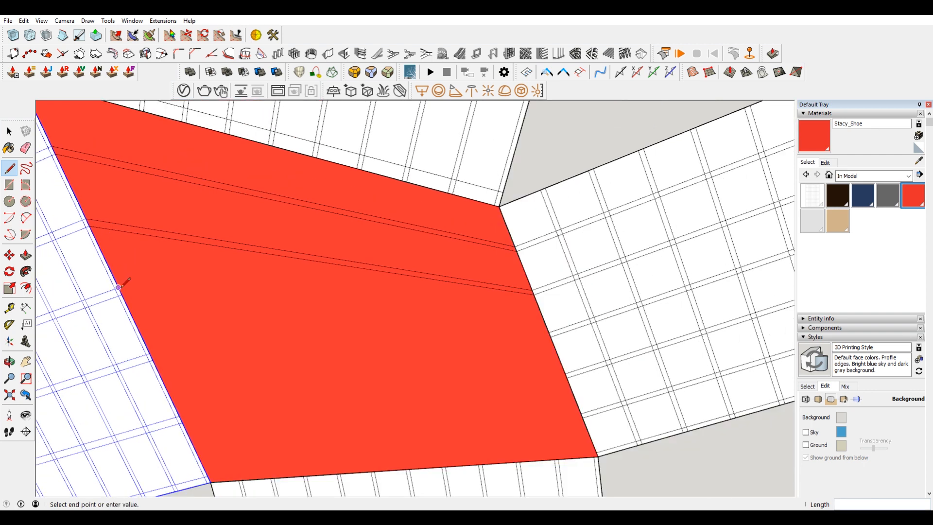
pyautogui.click(549, 337)
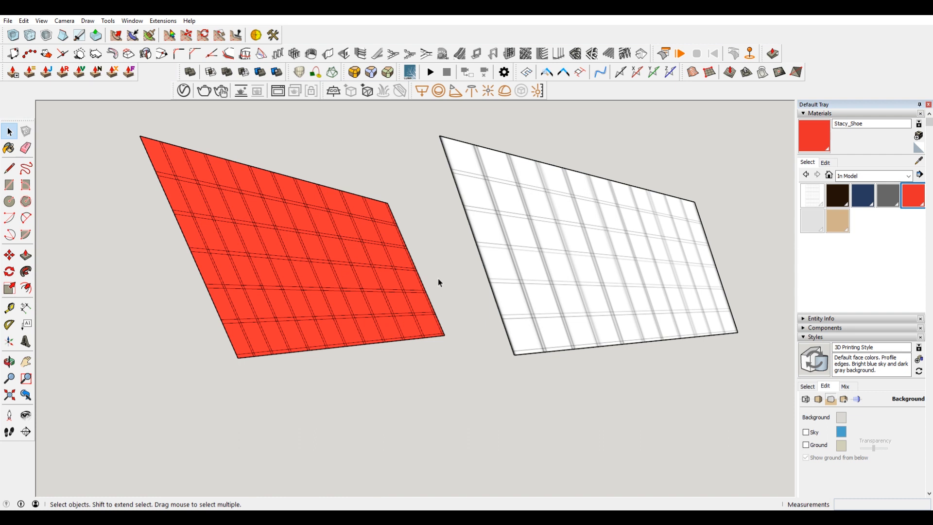
pyautogui.moveTo(440, 272)
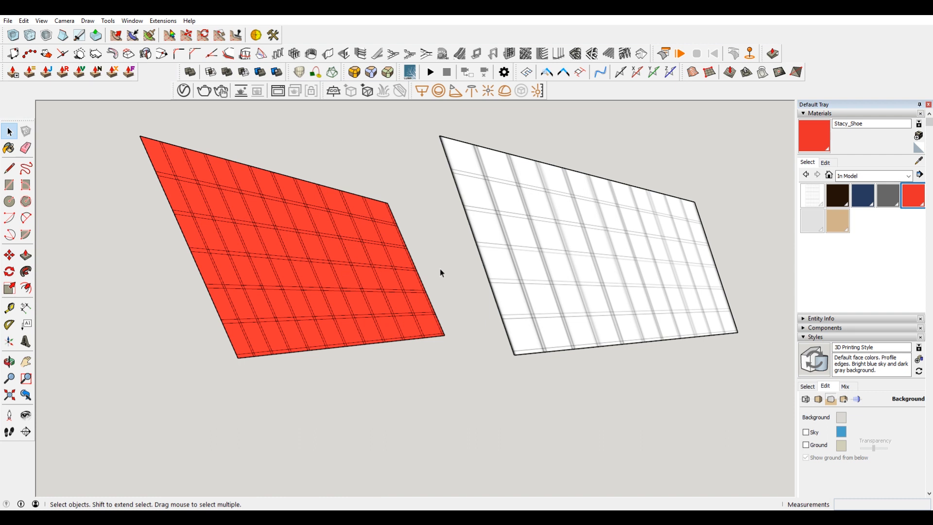